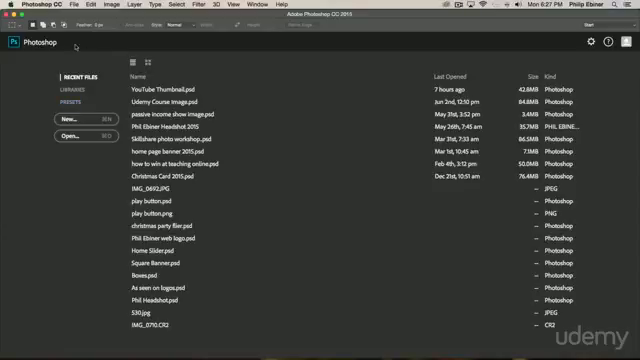
Browse existing files, previewing the lone-tree photo and finished quote graphic, without opening any.
left_click(64, 138)
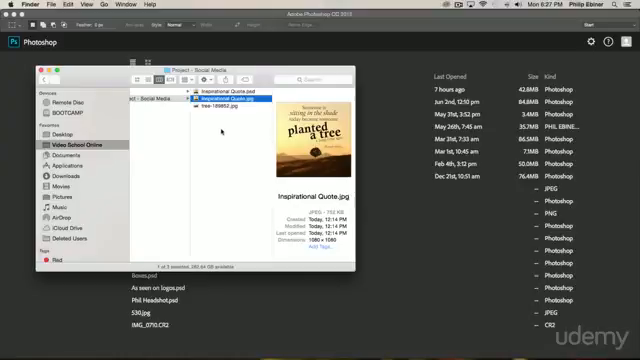
left_click(224, 108)
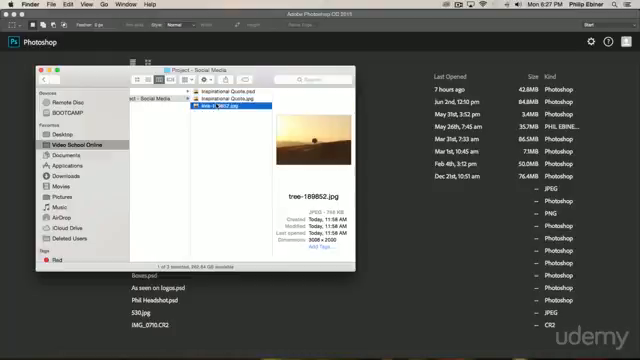
left_click(210, 88)
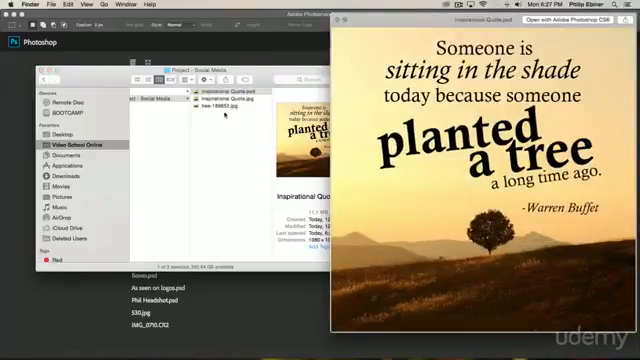
left_click(218, 100)
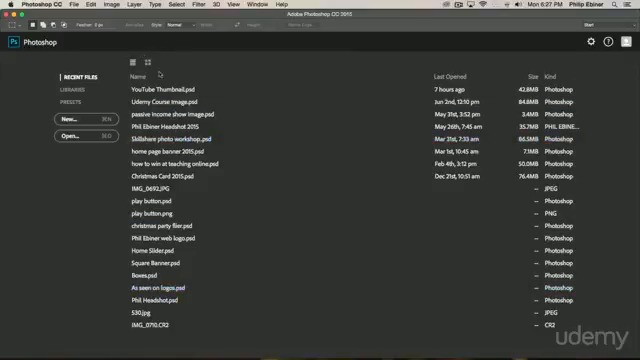
Start a new document from the start screen.
left_click(140, 286)
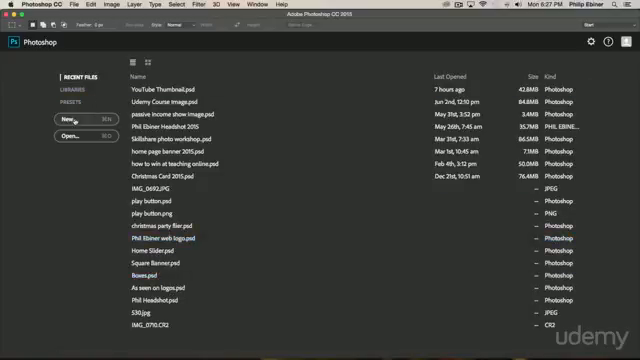
left_click(66, 120)
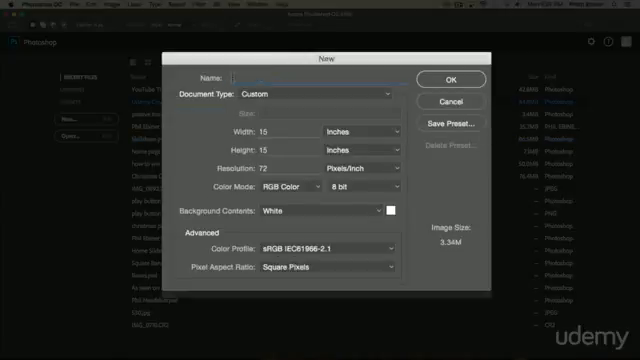
Name the document 'Inspirational Quote' and keep the Custom document type.
type("In")
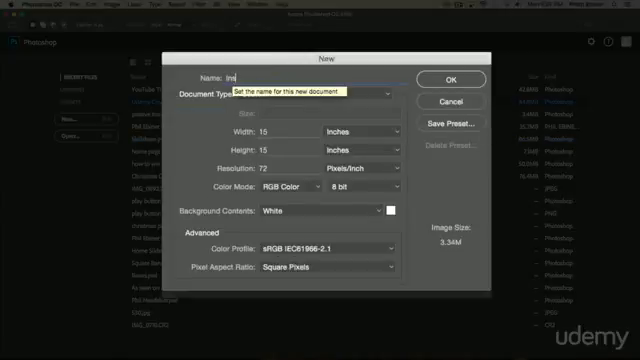
type("pirational")
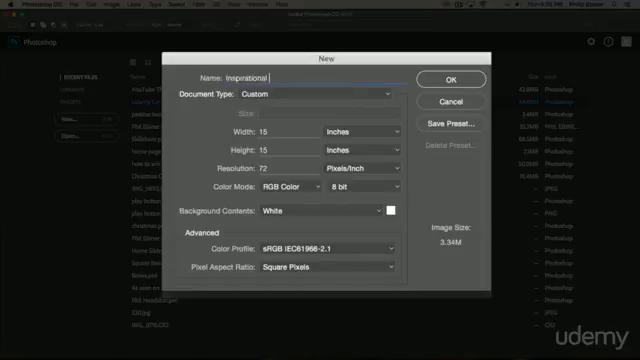
type("Quote")
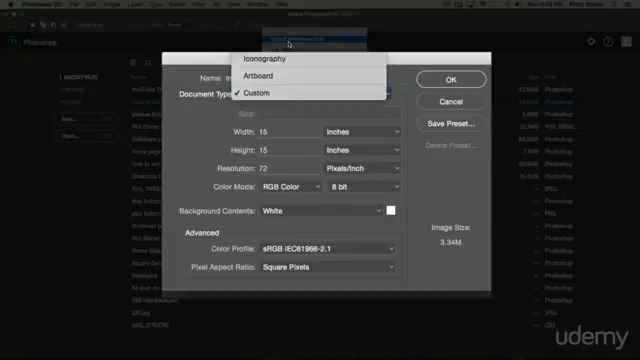
left_click(268, 96)
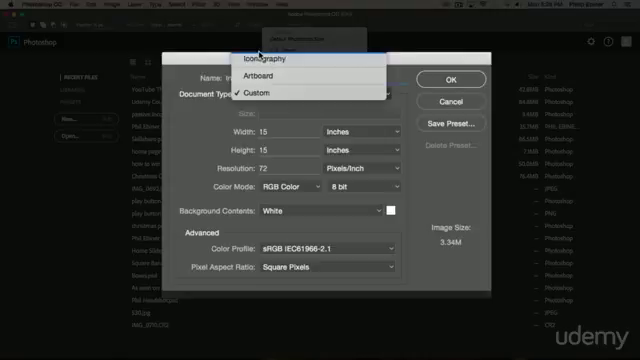
left_click(254, 94)
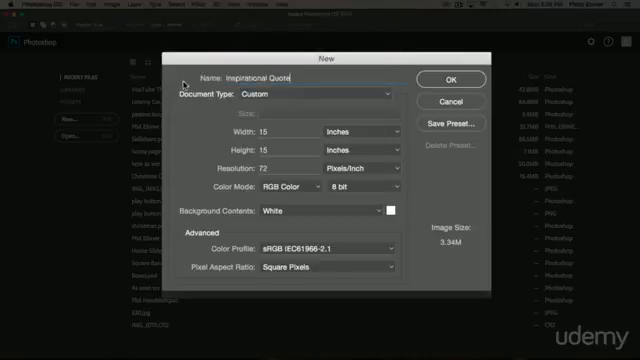
mouse_move(290, 126)
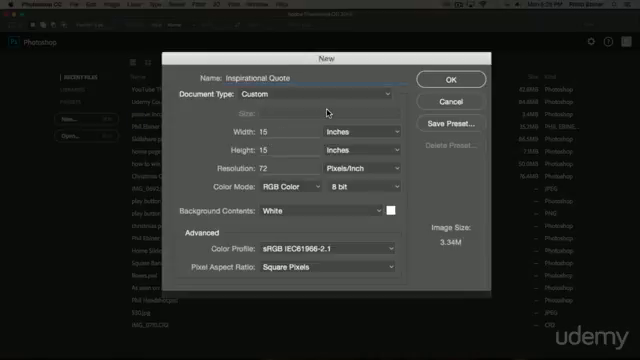
mouse_move(360, 132)
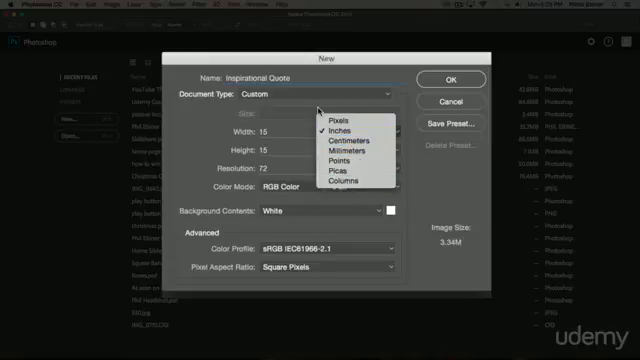
Switch the document size units to pixels for a 1080 by 1080 canvas.
left_click(344, 128)
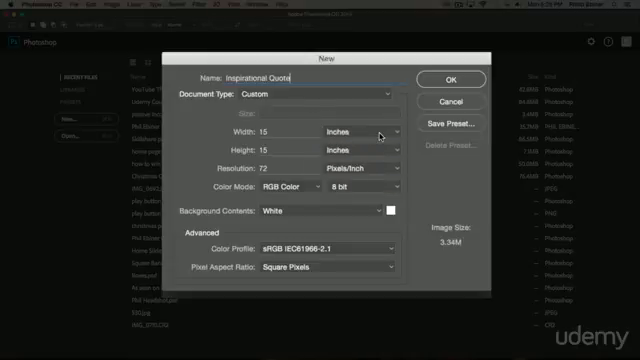
mouse_move(378, 132)
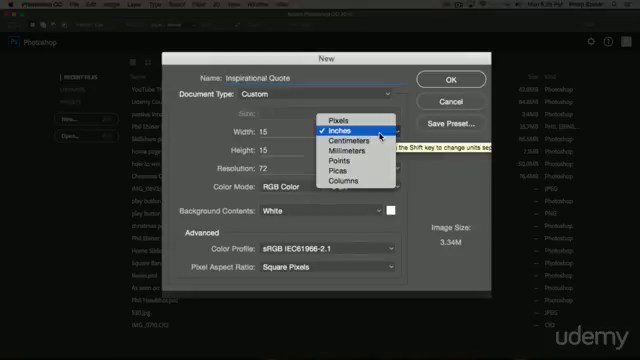
left_click(340, 116)
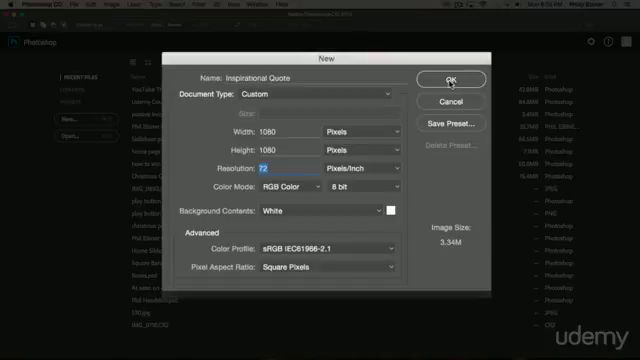
mouse_move(274, 250)
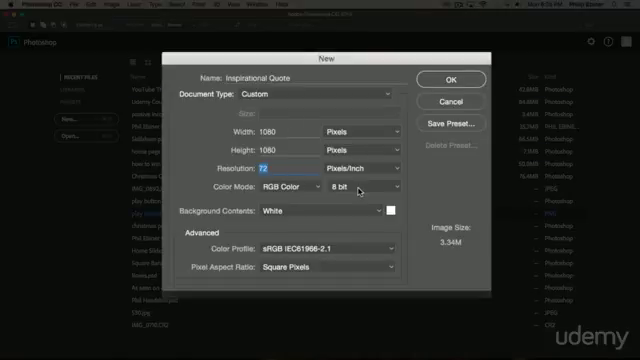
mouse_move(384, 218)
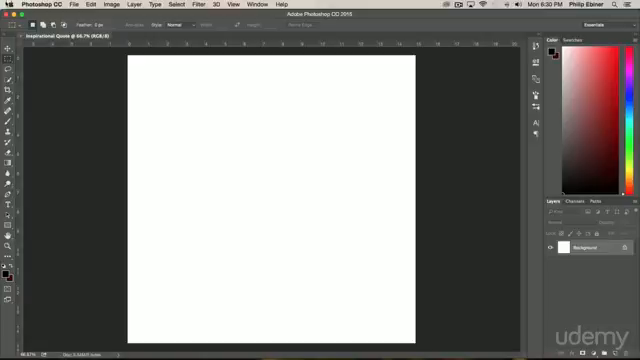
Create the blank 1080×1080 Inspirational Quote canvas.
left_click(10, 48)
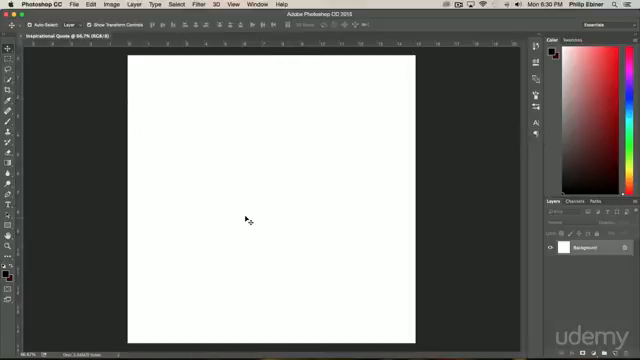
mouse_move(280, 212)
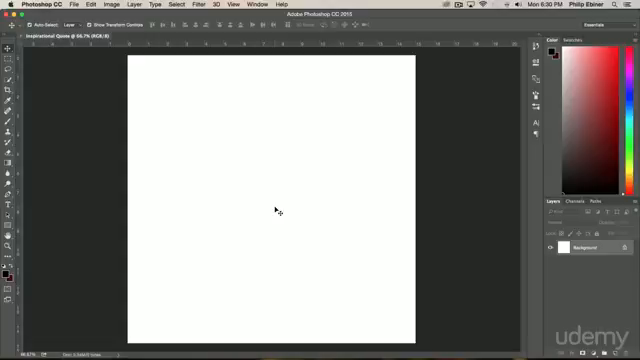
mouse_move(344, 160)
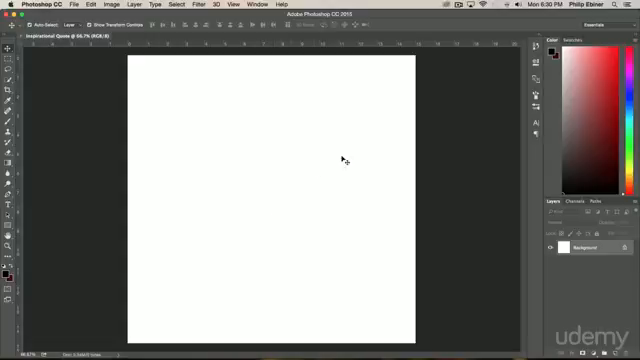
mouse_move(410, 238)
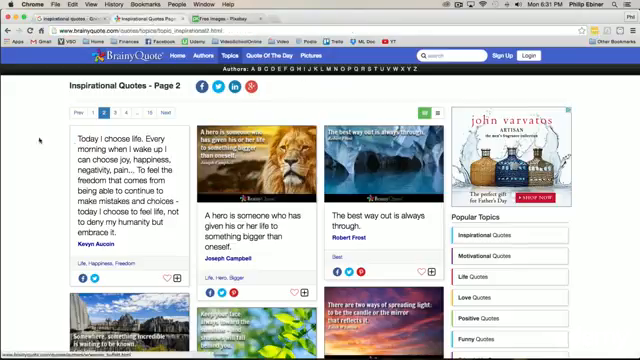
Scroll the BrainyQuote page to Warren Buffett's shade-tree quote.
scroll("down", 3)
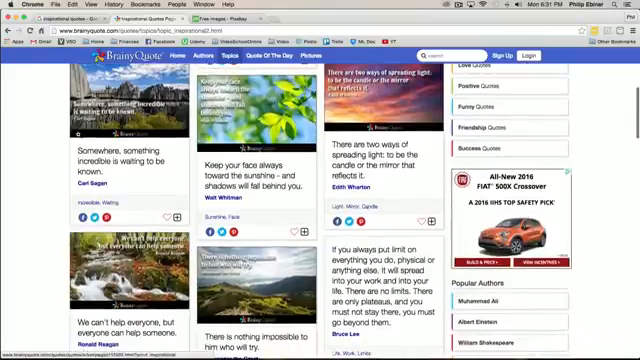
scroll("down", 3)
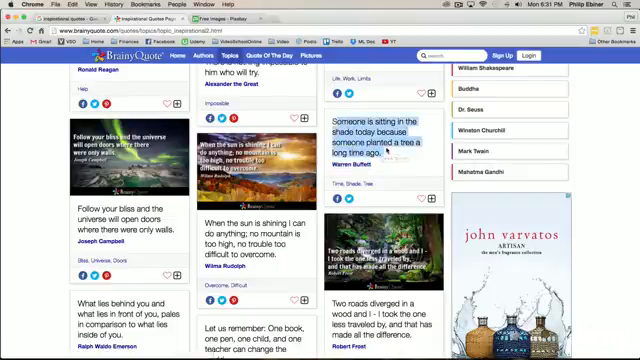
scroll("up", 3)
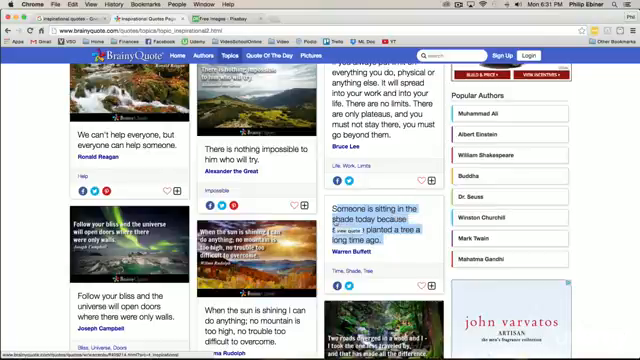
scroll("down", 3)
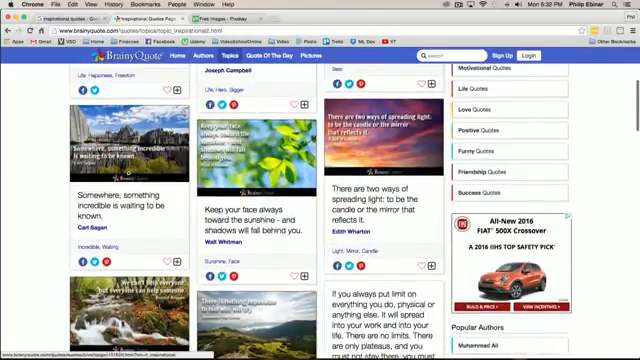
scroll("up", 3)
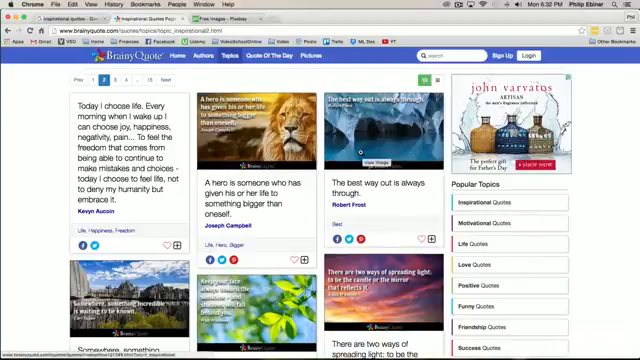
scroll("down", 3)
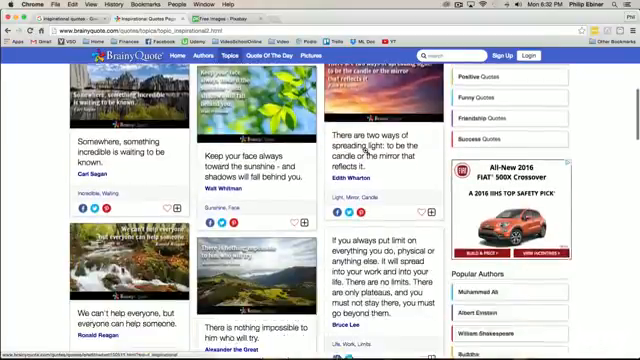
scroll("down", 3)
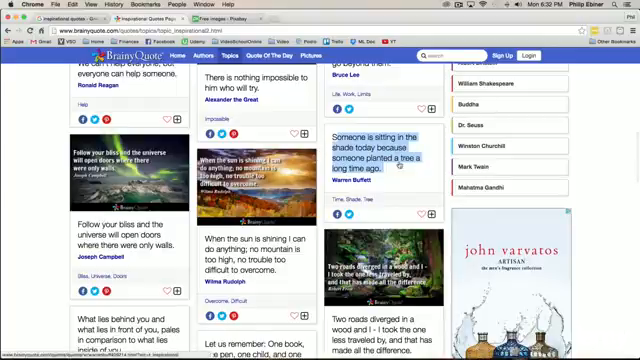
Switch the browser to the Pixabay home page.
left_click(200, 16)
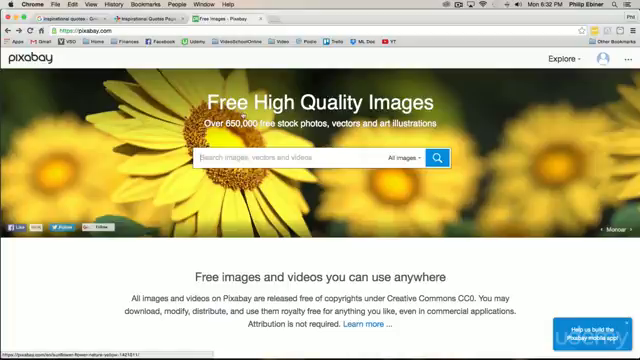
mouse_move(488, 96)
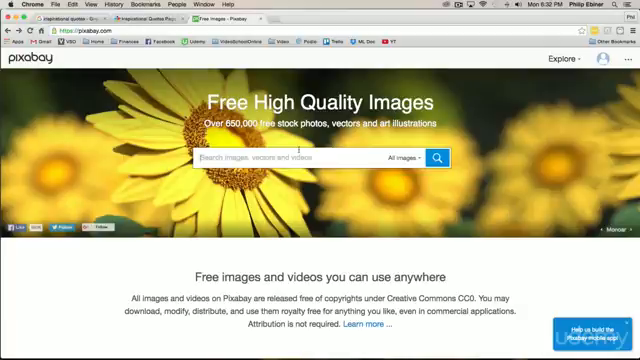
Search Pixabay for free tree images and scroll the results to the lone-tree sunset photo.
type("free")
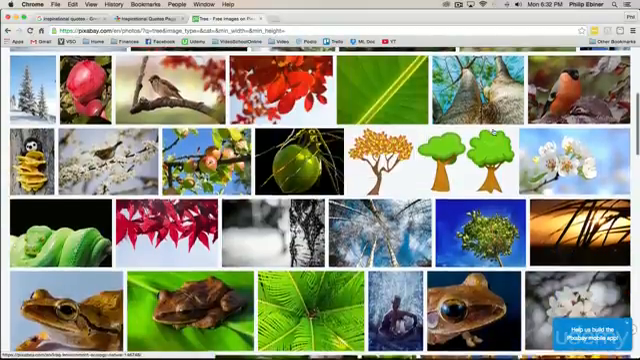
scroll("down", 3)
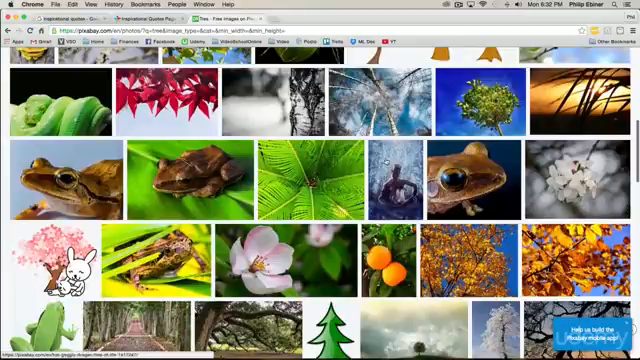
mouse_move(300, 180)
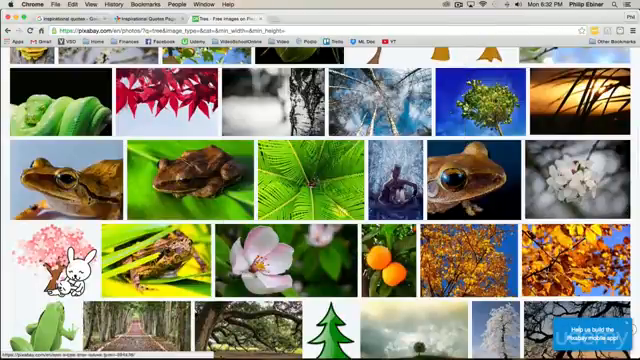
scroll("down", 3)
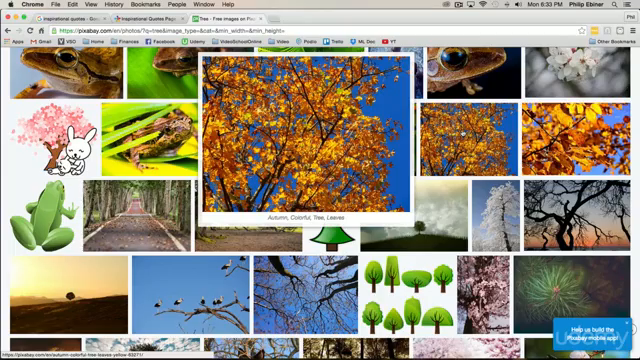
scroll("down", 3)
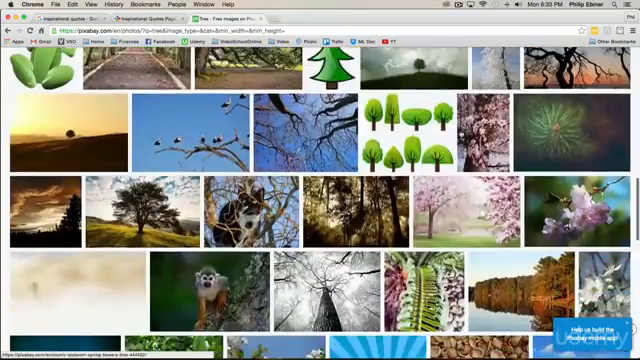
scroll("down", 3)
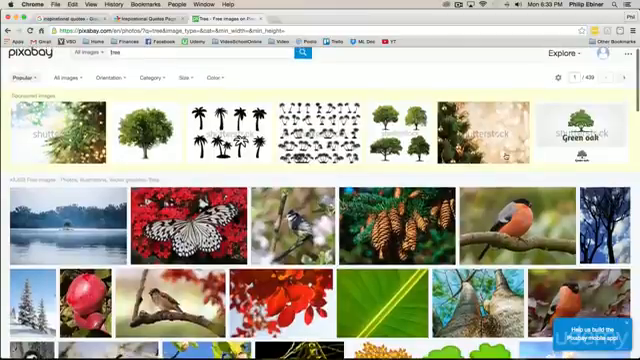
scroll("down", 3)
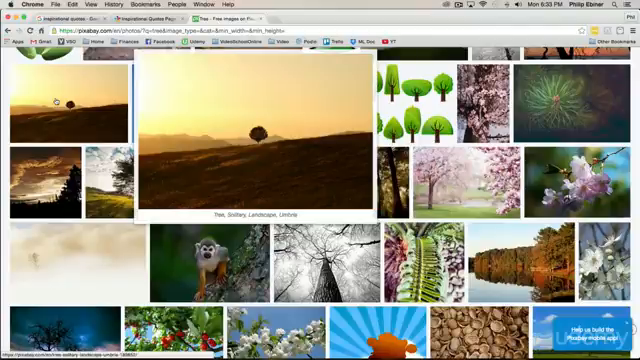
Choose a Free Download size for the lone-tree sunset photo on its Pixabay page.
left_click(258, 136)
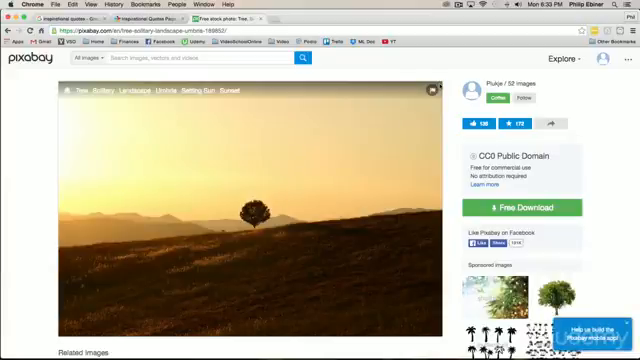
mouse_move(368, 148)
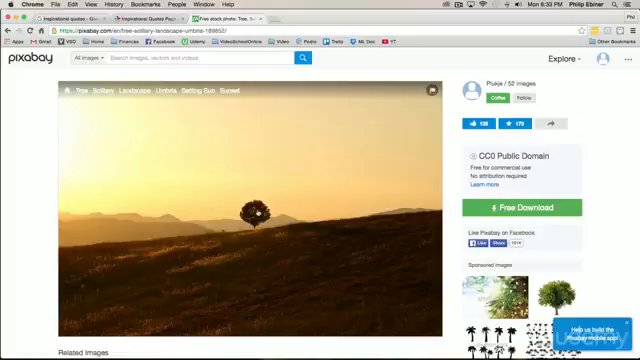
mouse_move(222, 182)
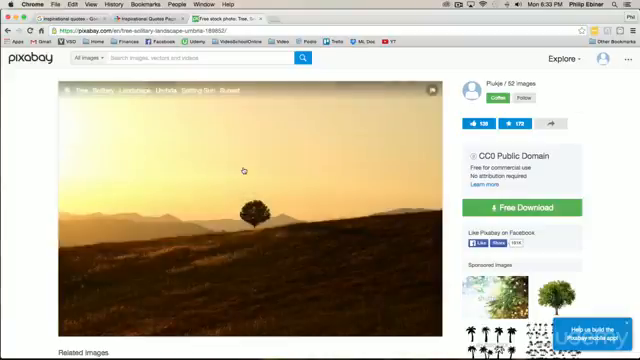
left_click(244, 170)
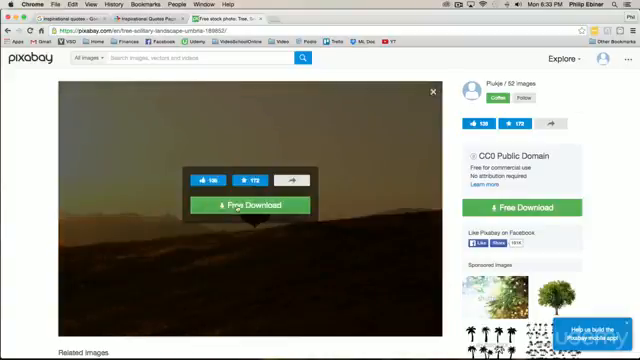
left_click(256, 204)
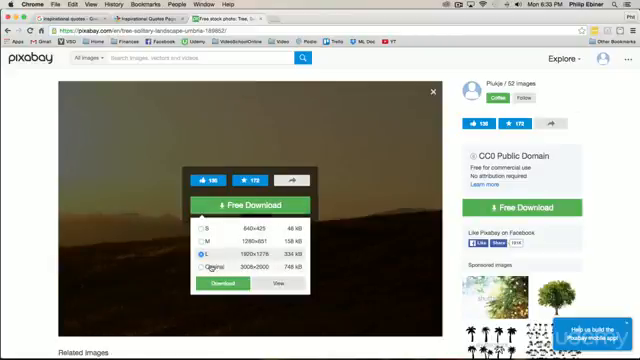
left_click(208, 268)
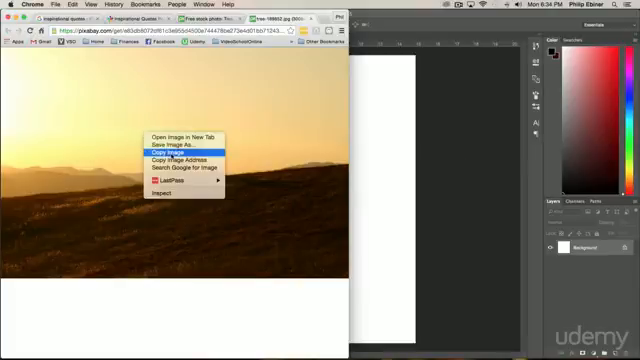
mouse_move(180, 148)
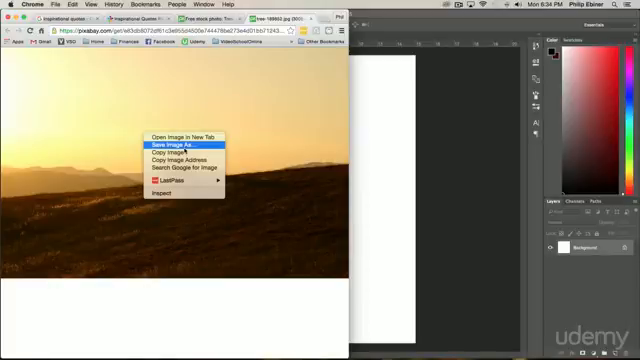
mouse_move(204, 114)
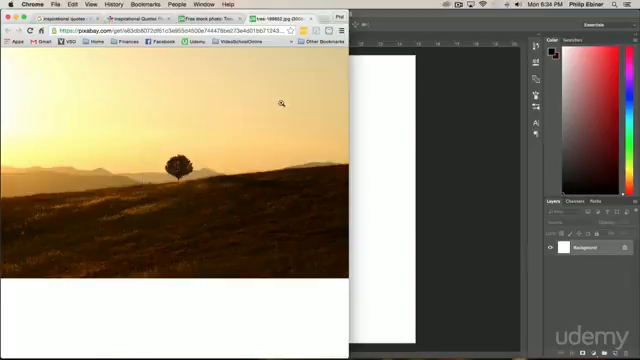
mouse_move(146, 140)
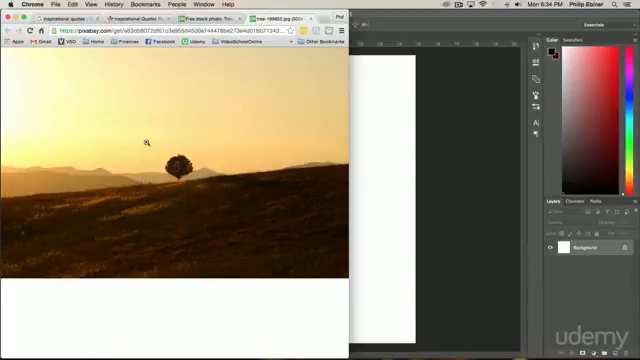